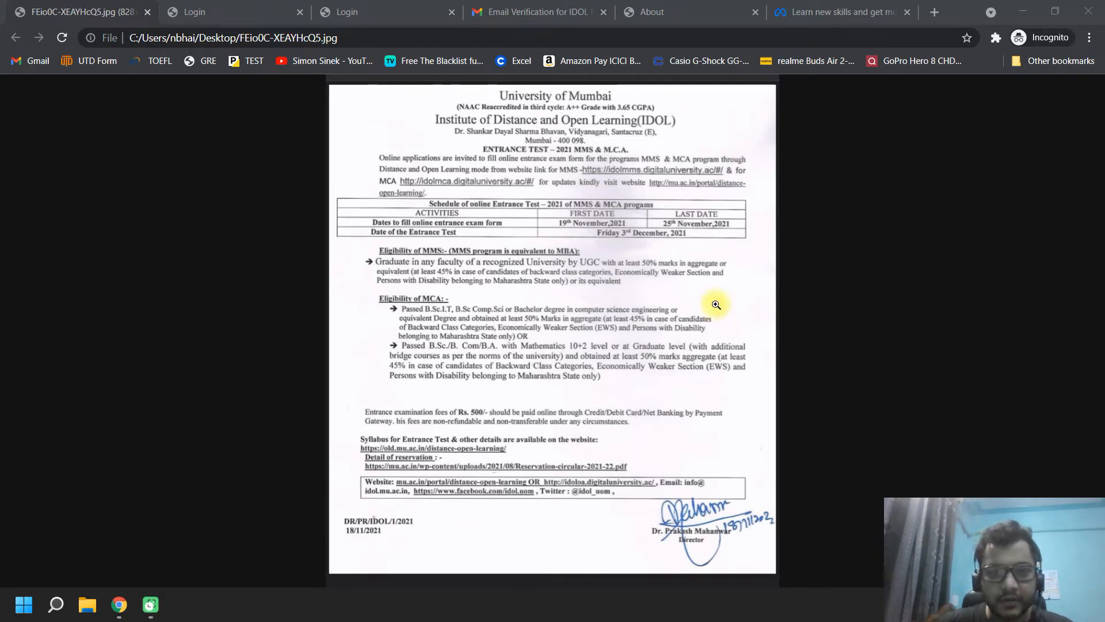
mouse_move(673, 297)
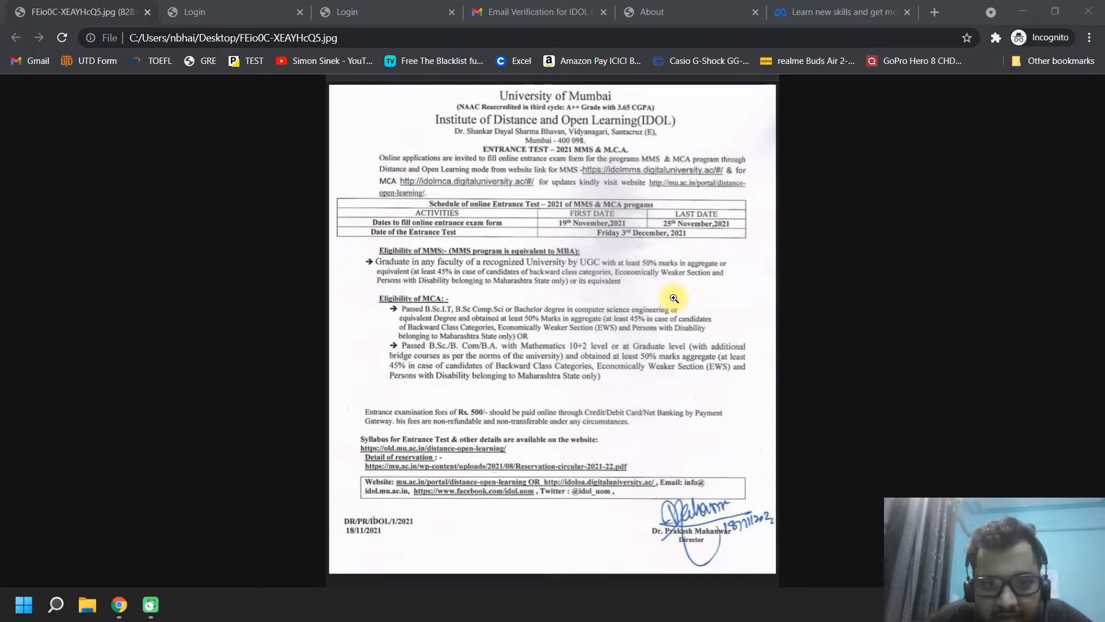
- Scroll through the MMS and MCA entrance test notice image in Chrome
scroll(down, 3)
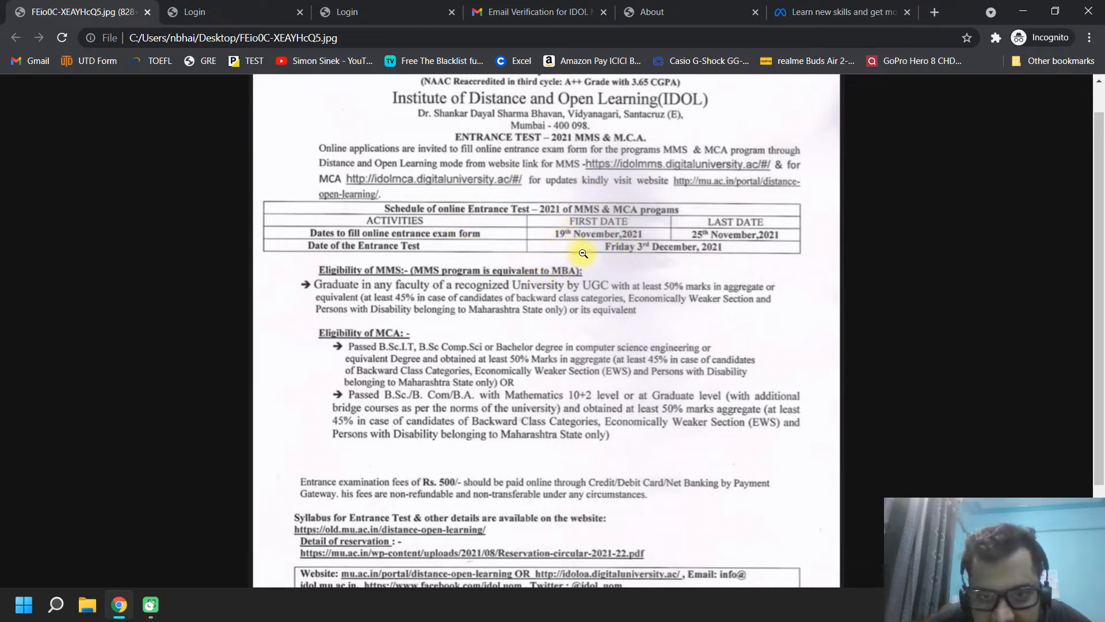
mouse_move(573, 247)
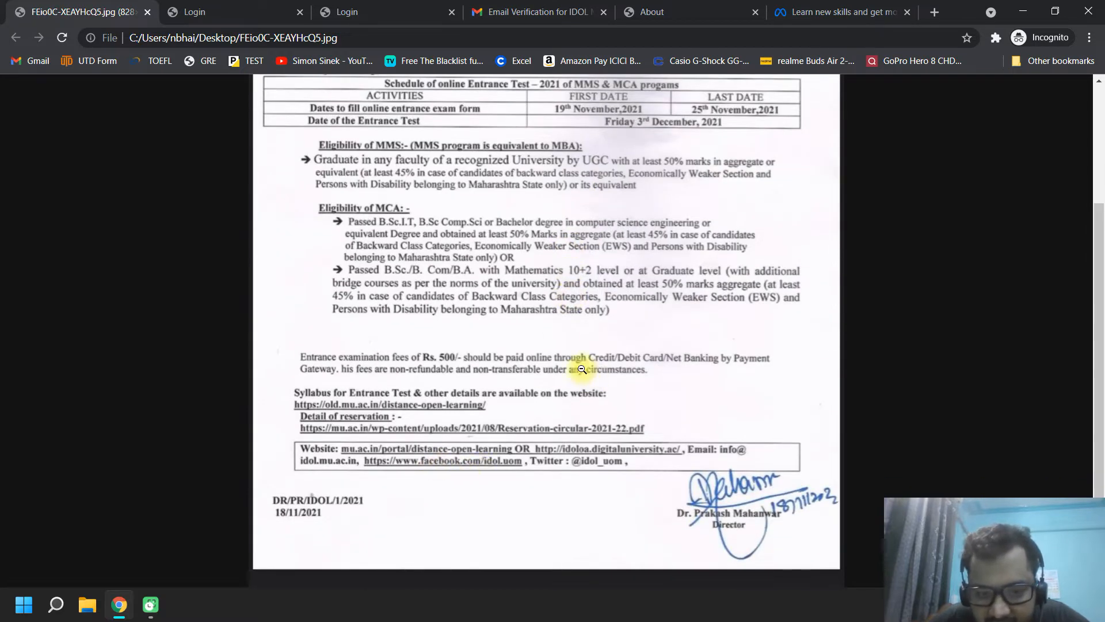
scroll(up, 3)
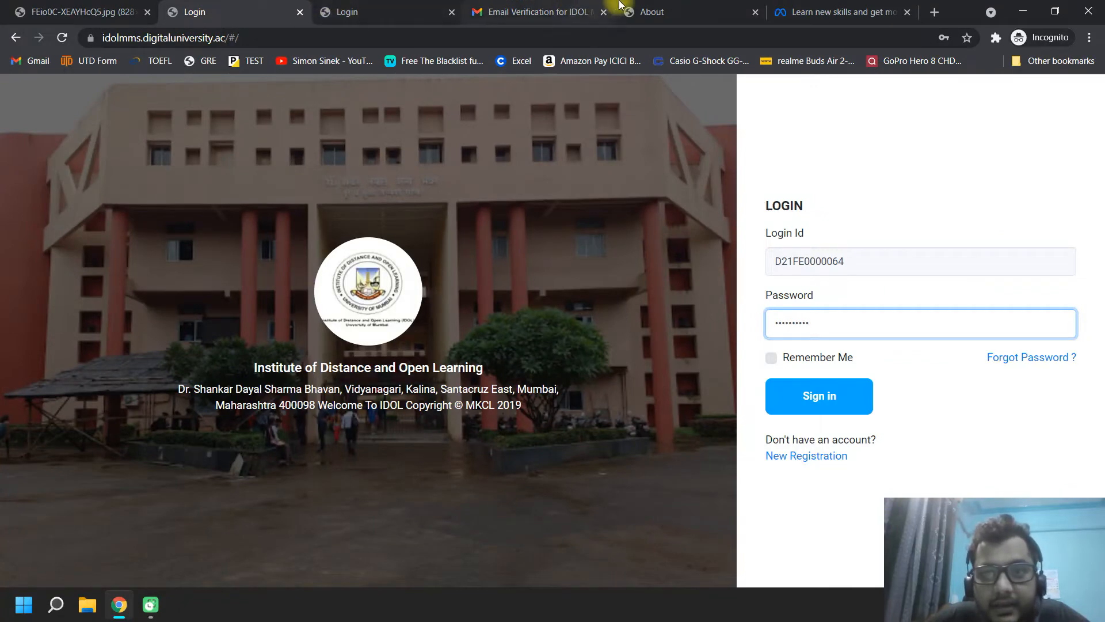
- Sign in to the IDOL MMS applicant portal with the pre-filled credentials
click(818, 395)
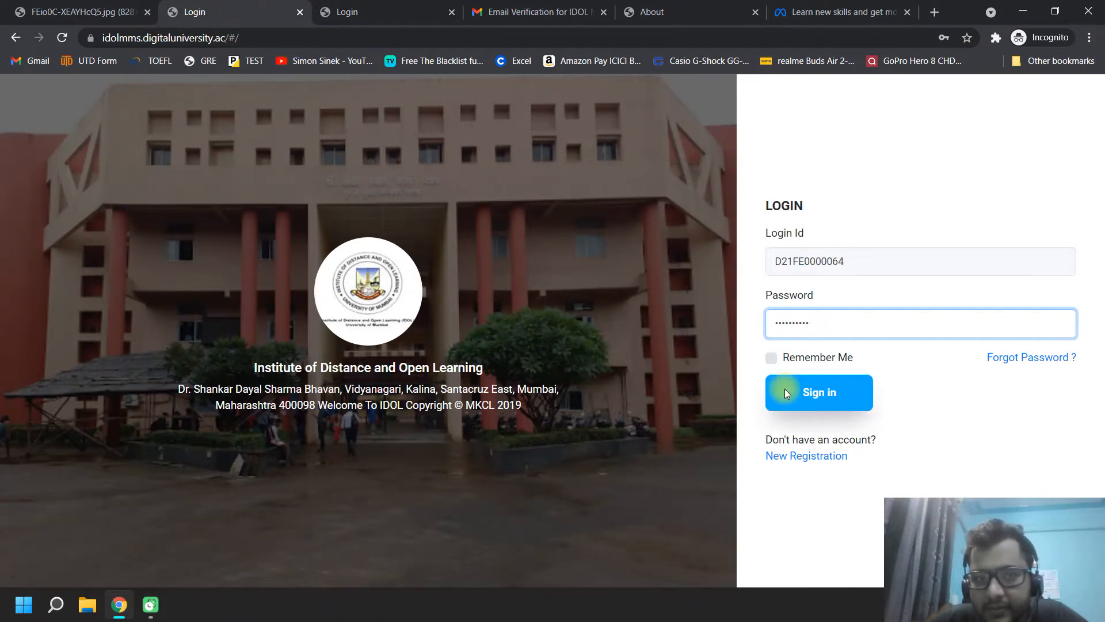
click(818, 393)
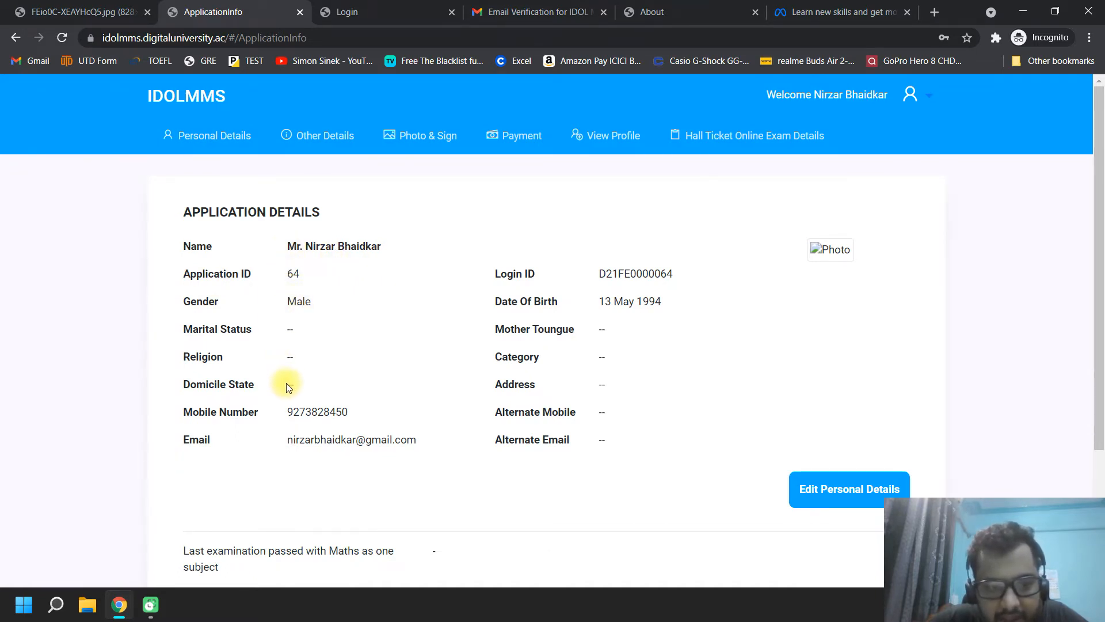
mouse_move(564, 310)
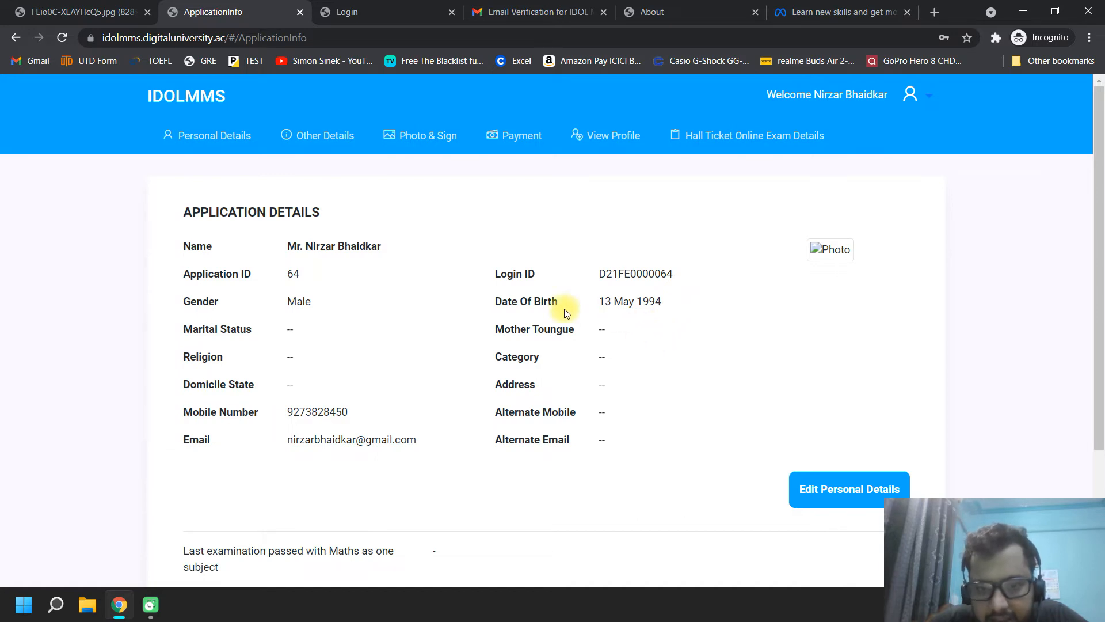
mouse_move(587, 386)
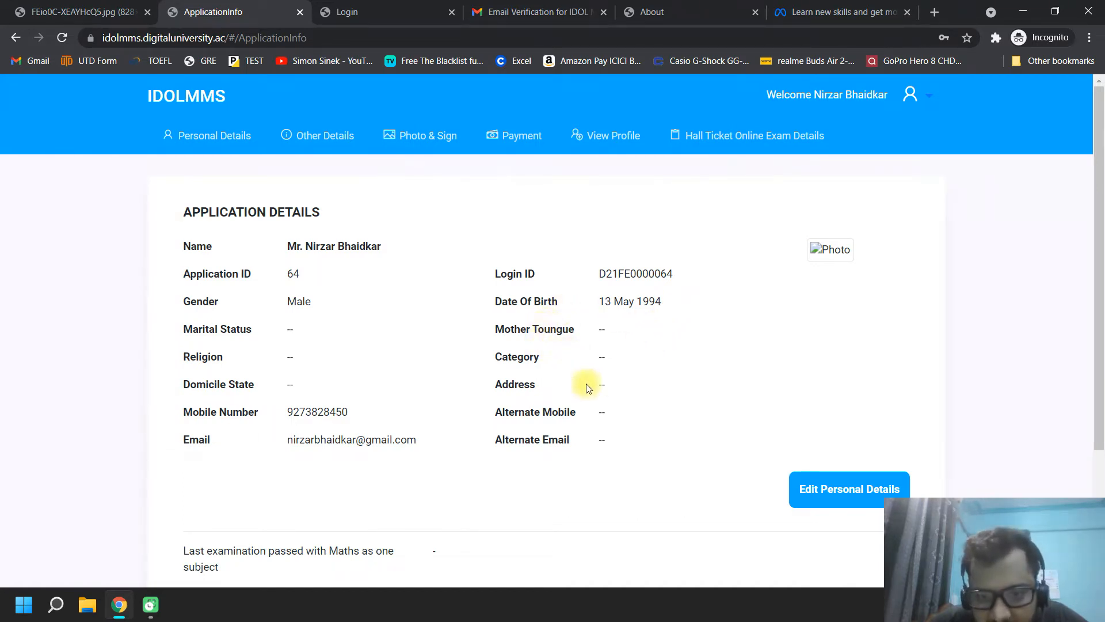
mouse_move(551, 351)
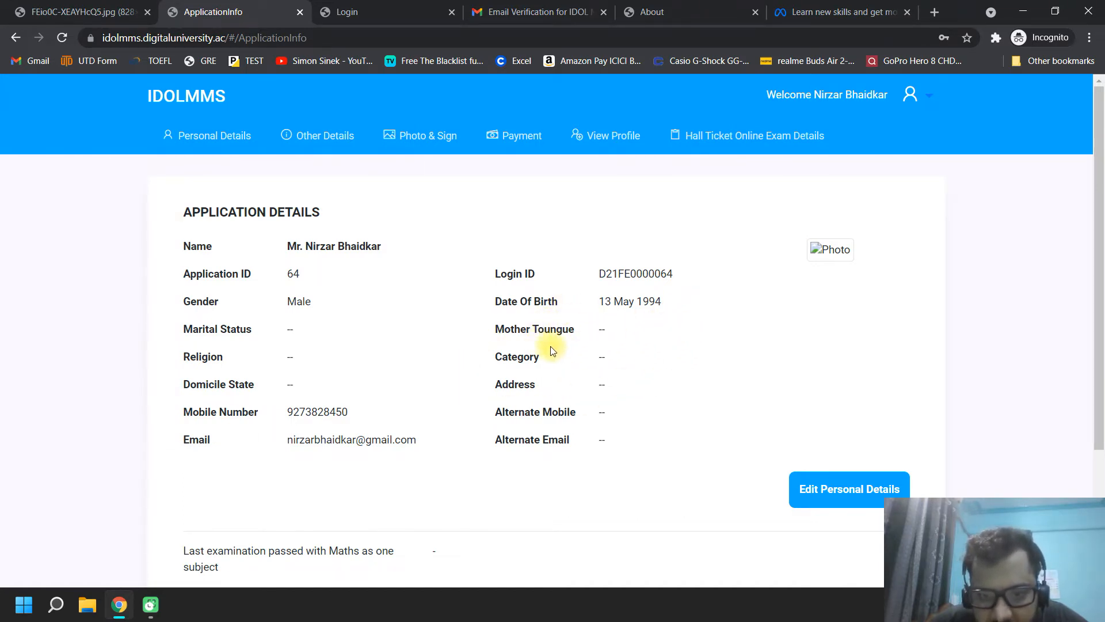
- Scroll down the Application Details page to review the applicant's profile
scroll(down, 3)
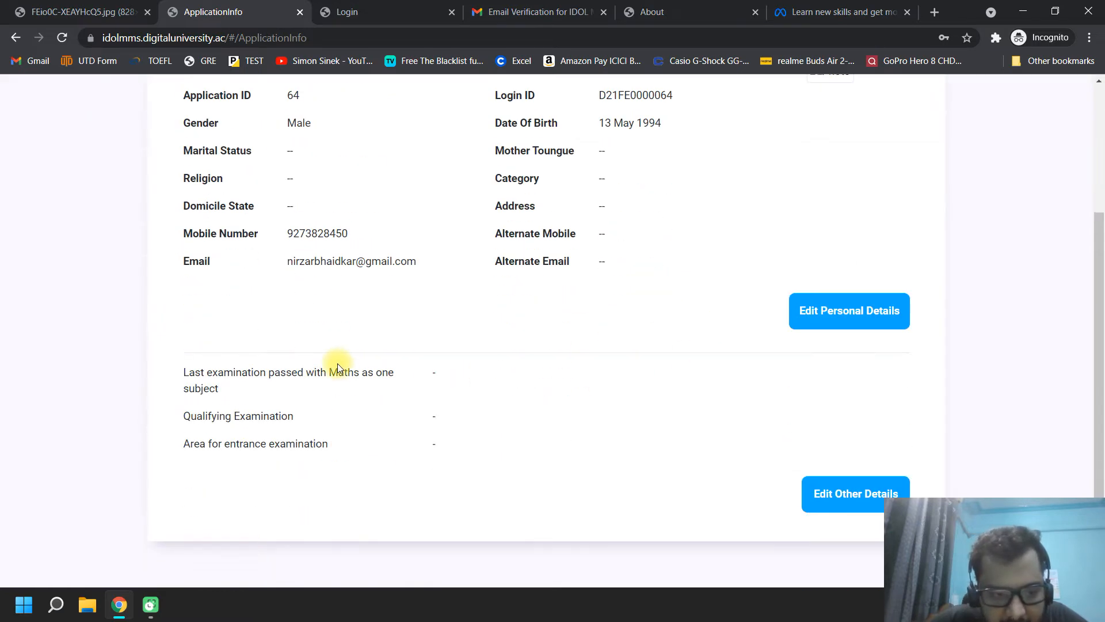
mouse_move(135, 444)
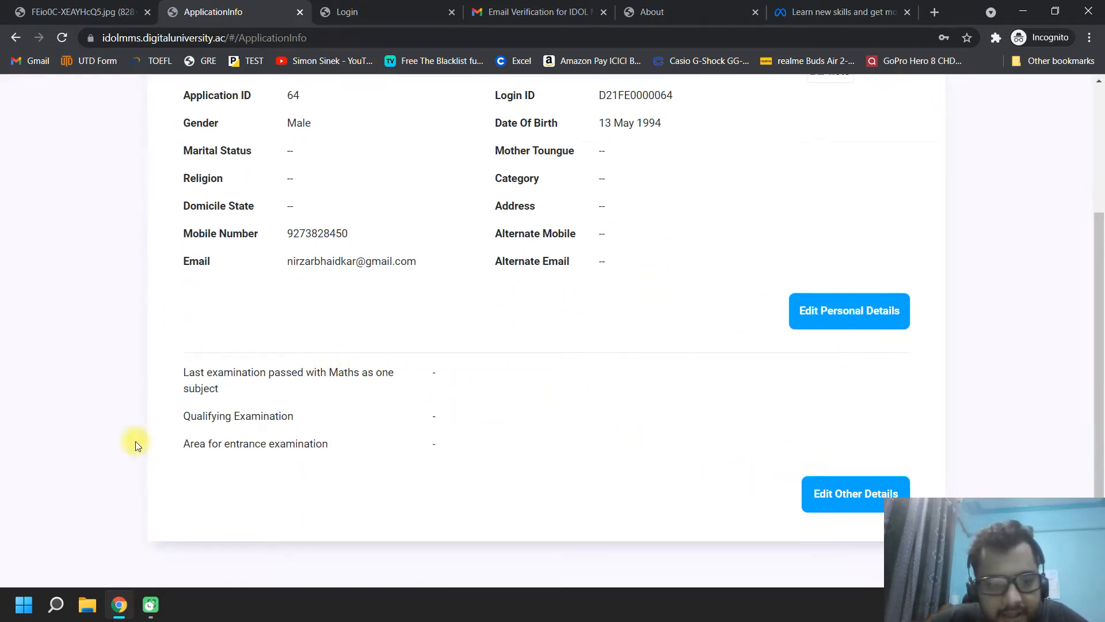
mouse_move(344, 392)
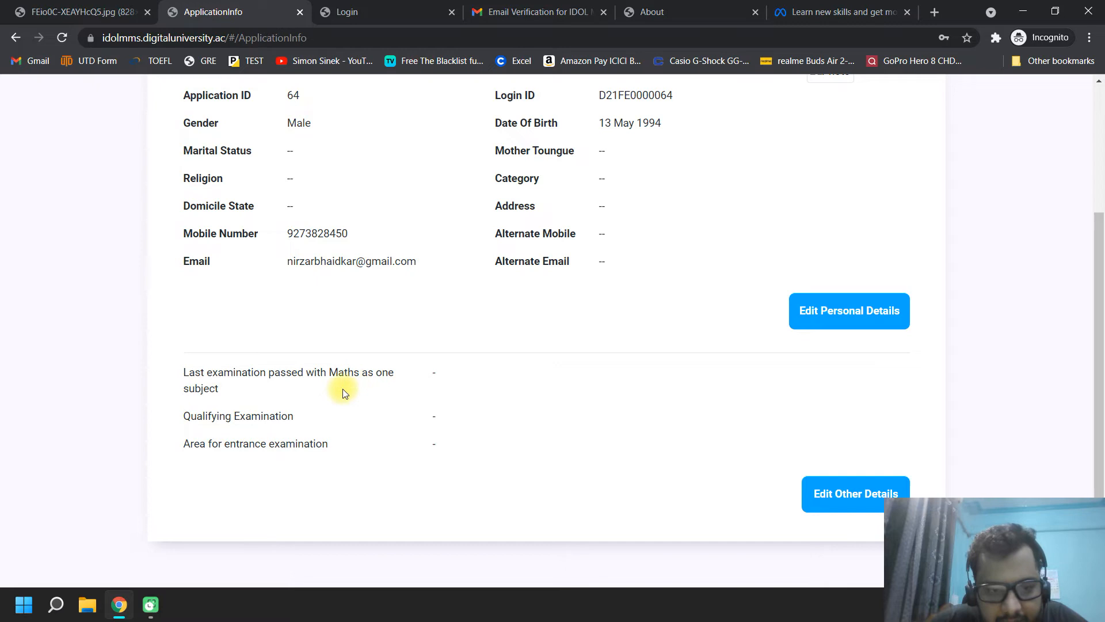
mouse_move(434, 364)
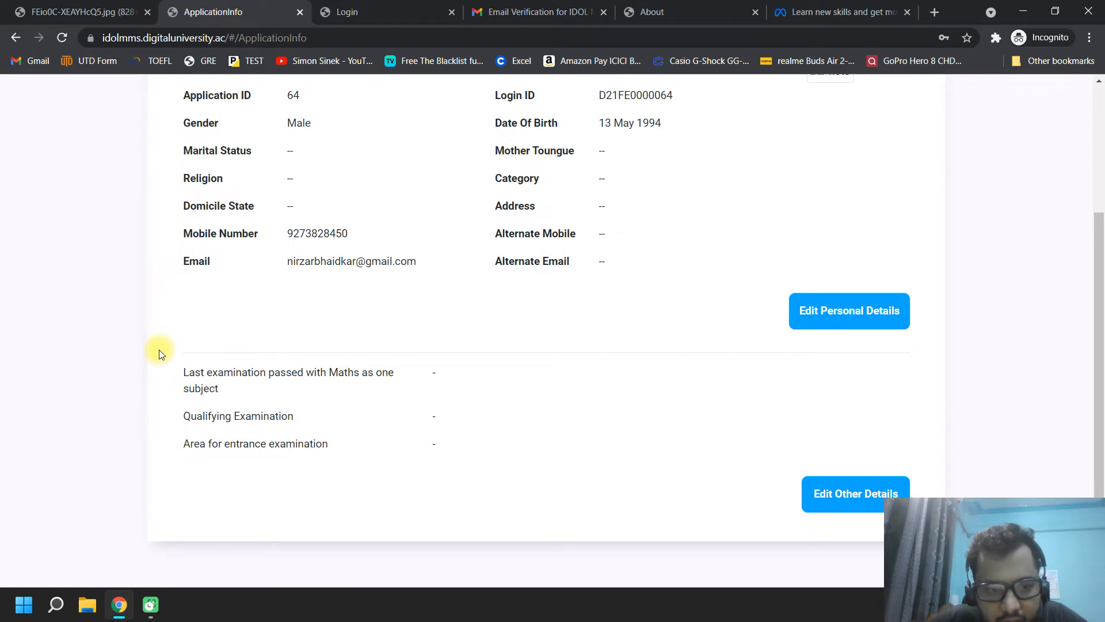
mouse_move(300, 414)
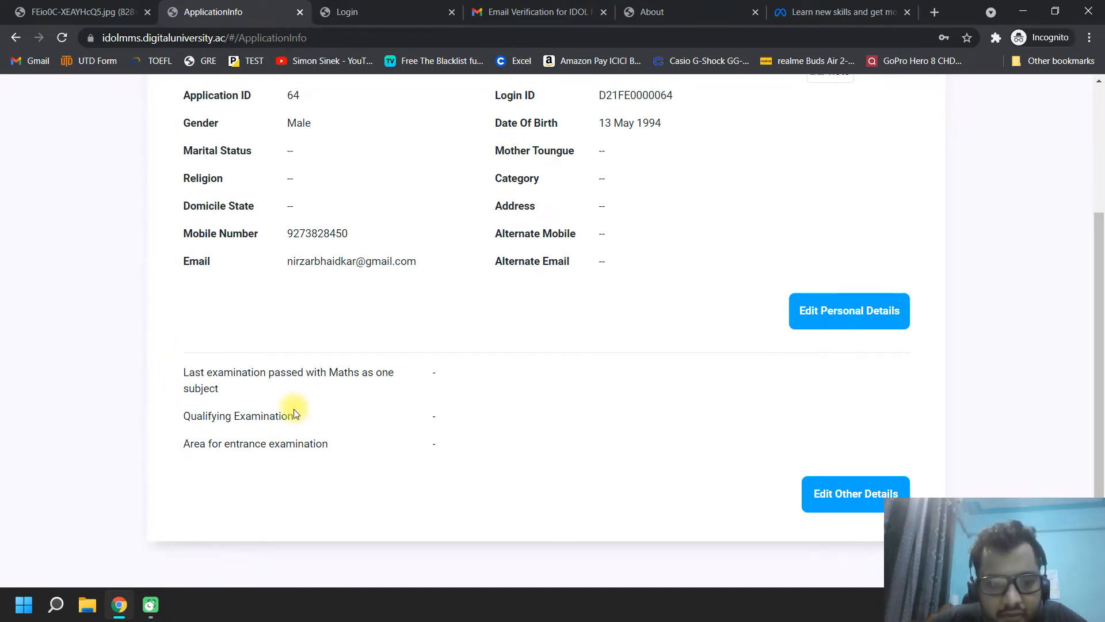
mouse_move(183, 411)
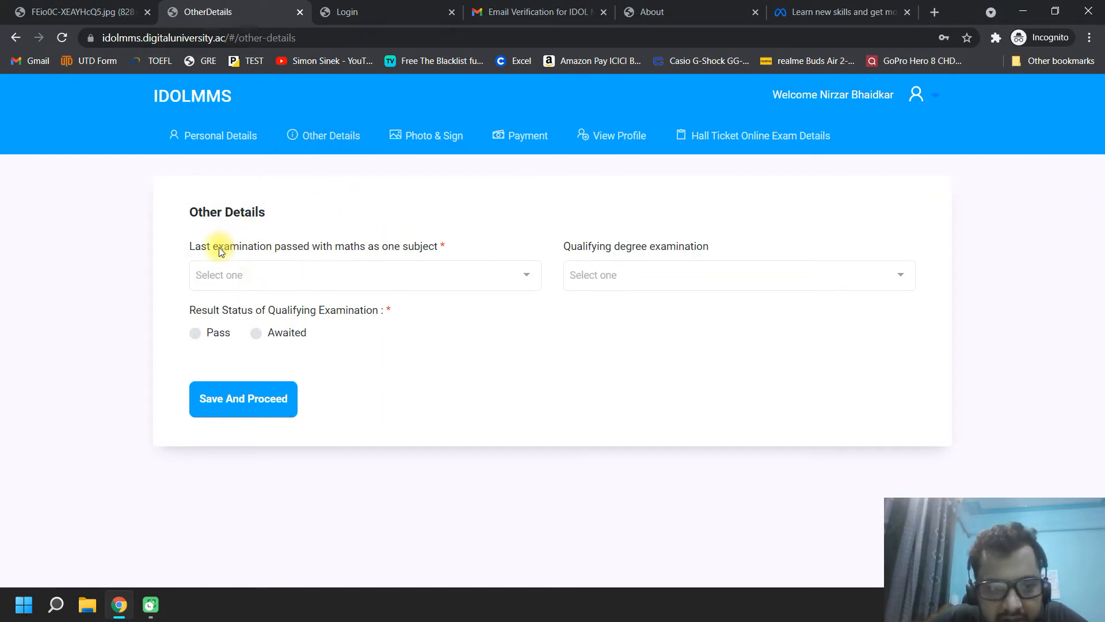
mouse_move(364, 256)
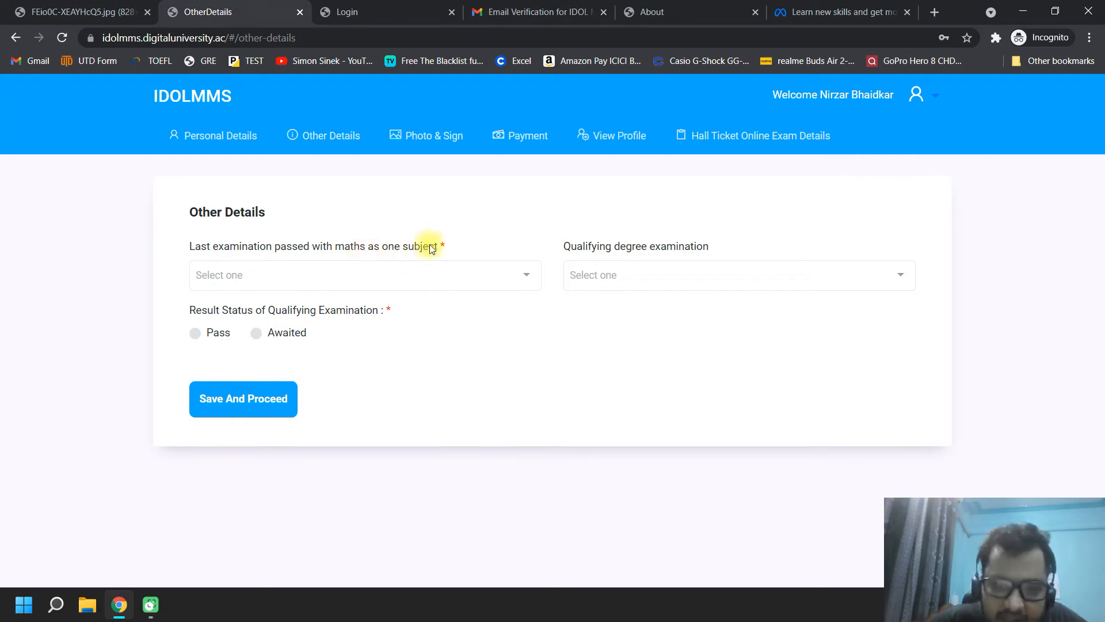
mouse_move(145, 363)
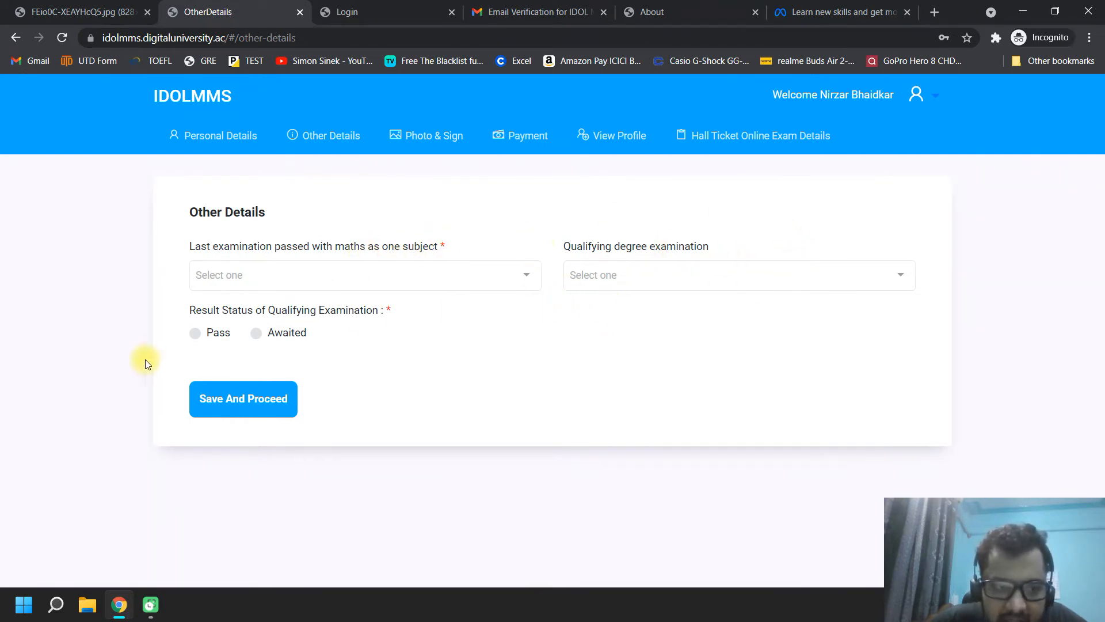
mouse_move(303, 302)
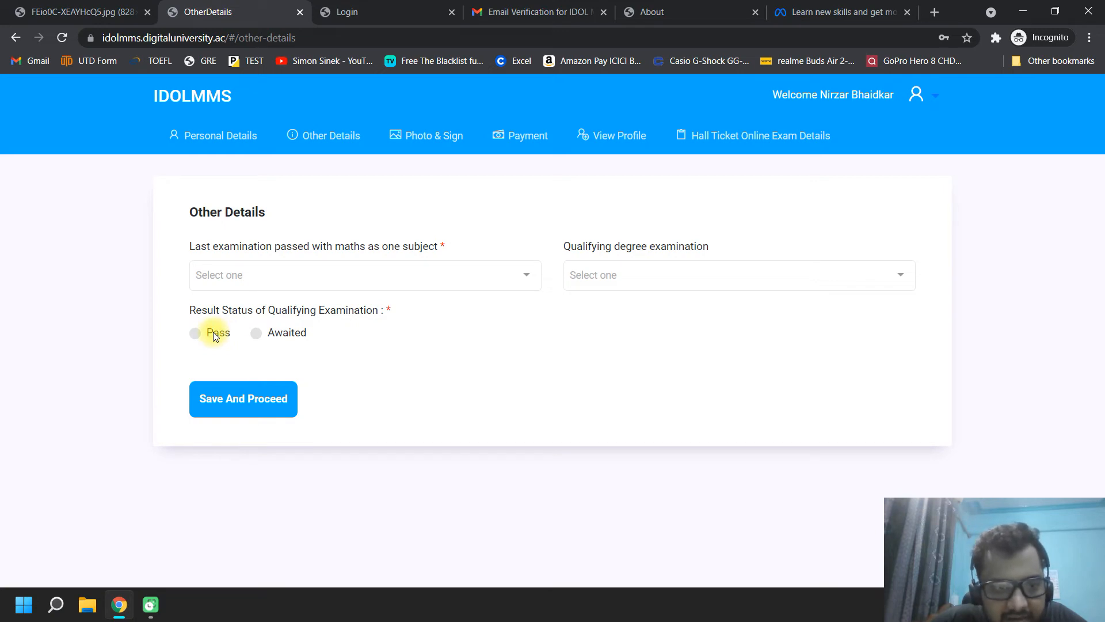
- Visit Photo & Sign, Payment and View Profile pages, ending on Hall Ticket Online Exam Details
click(426, 136)
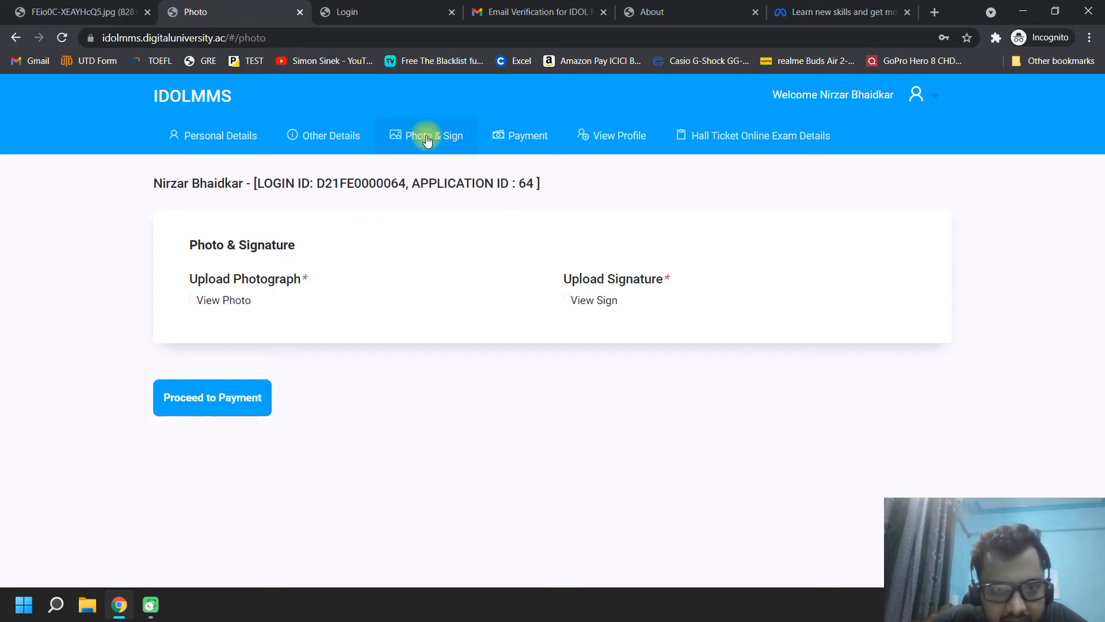
click(425, 136)
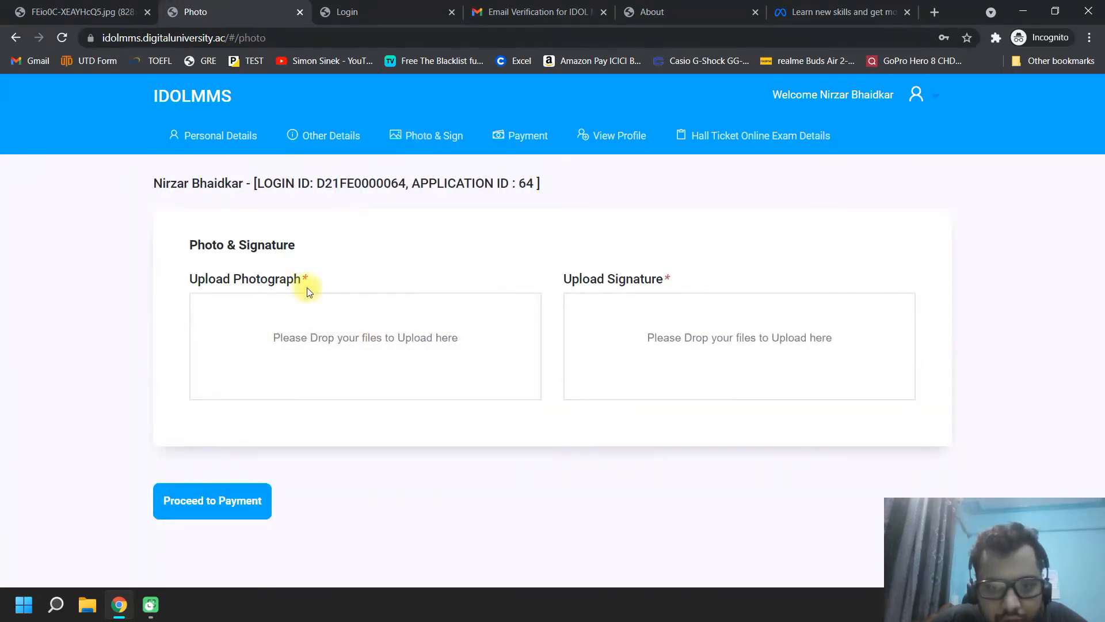
click(212, 501)
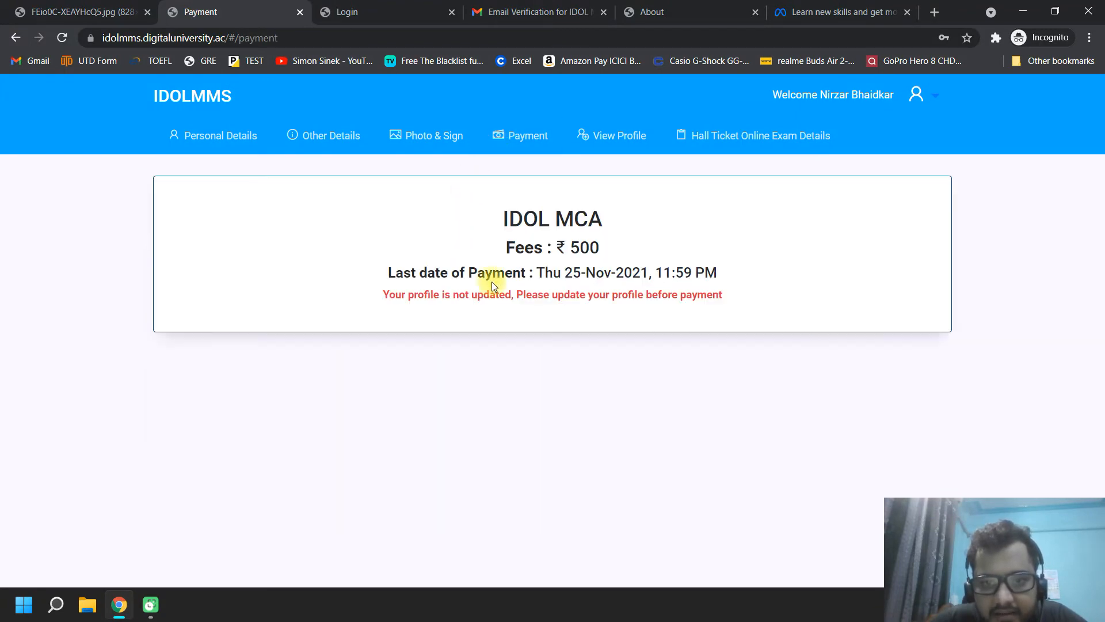
mouse_move(567, 173)
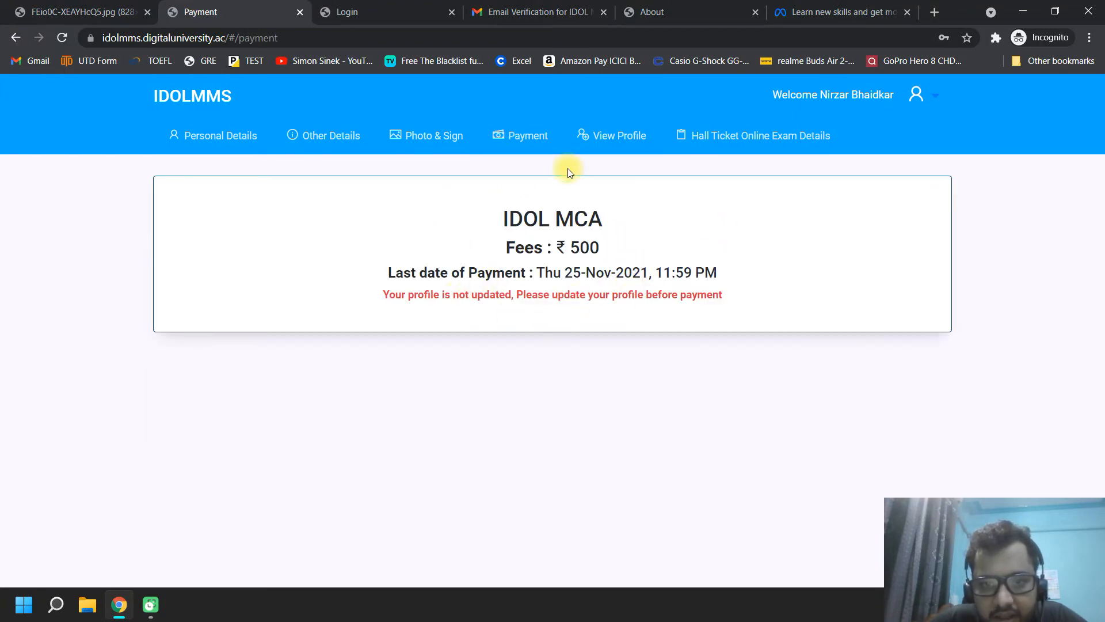
click(221, 136)
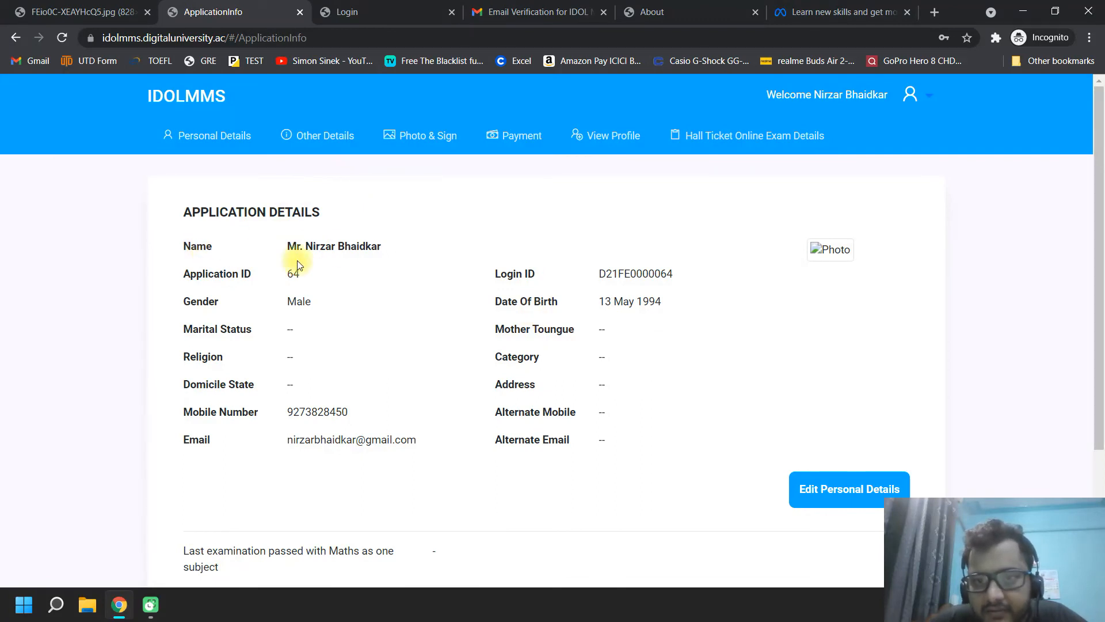
click(753, 136)
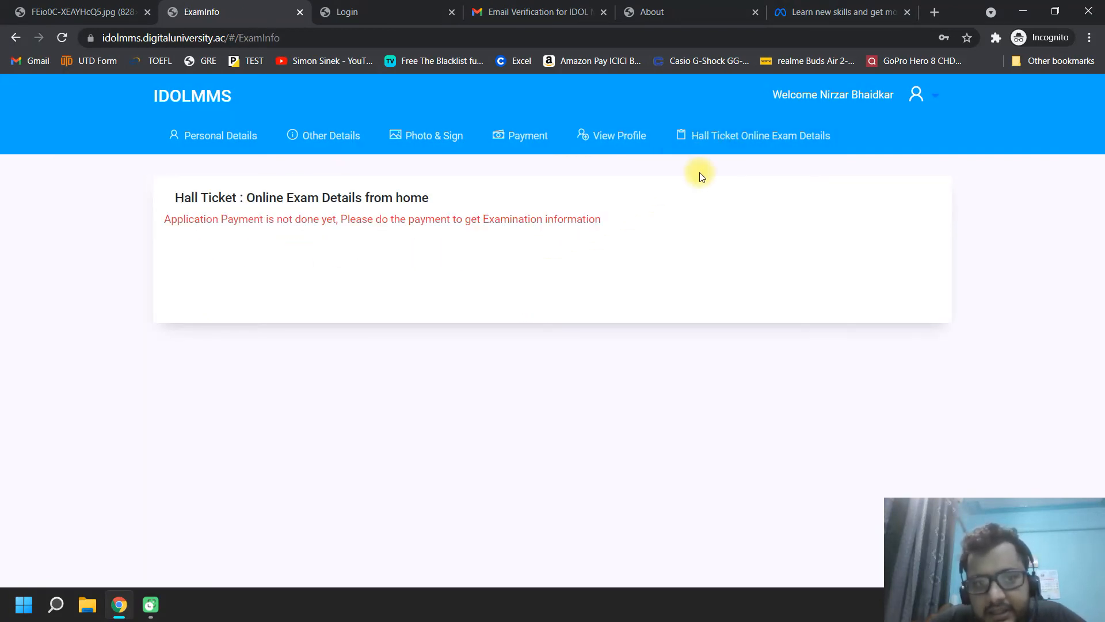